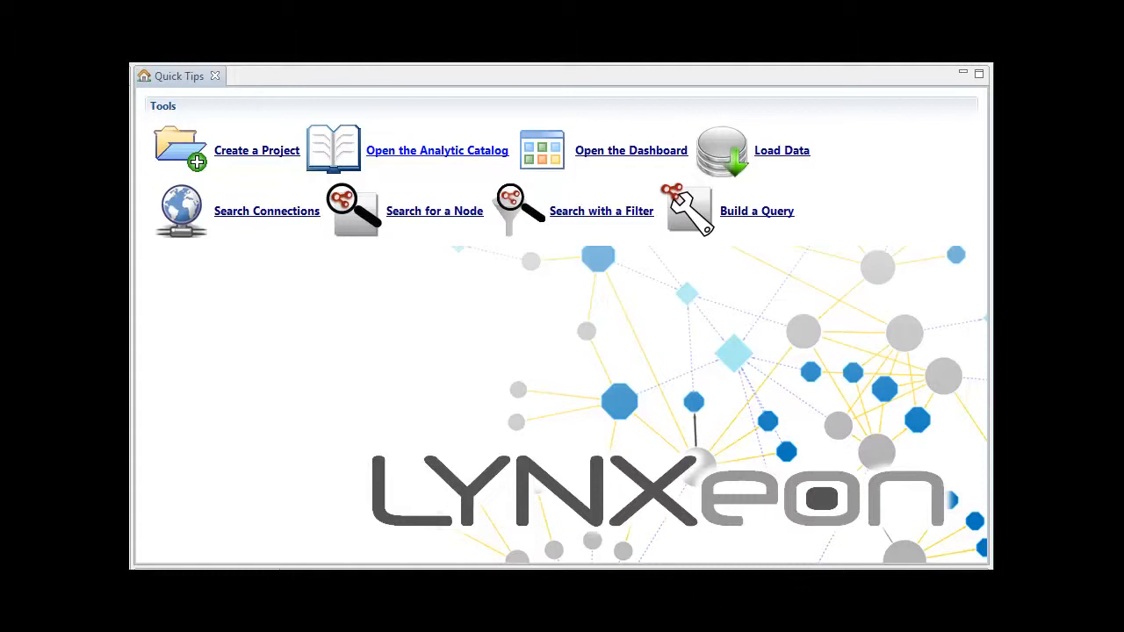
# Step: Open the Analytic Catalog from Quick Tips and run the Domain Botnet analytic
pyautogui.click(436, 151)
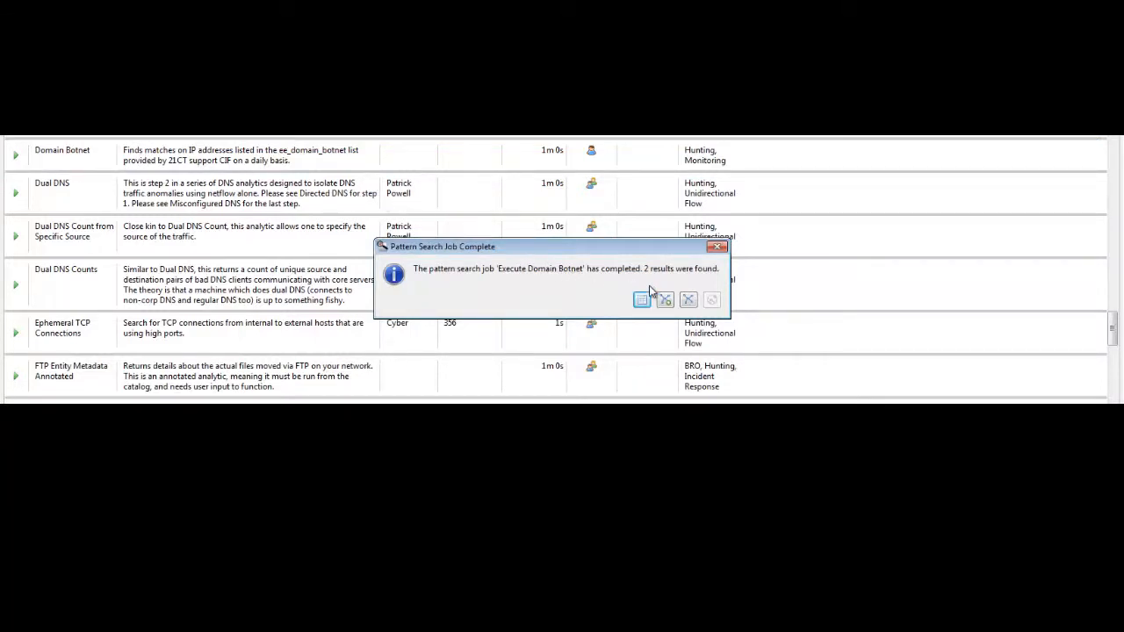
pyautogui.moveTo(665, 299)
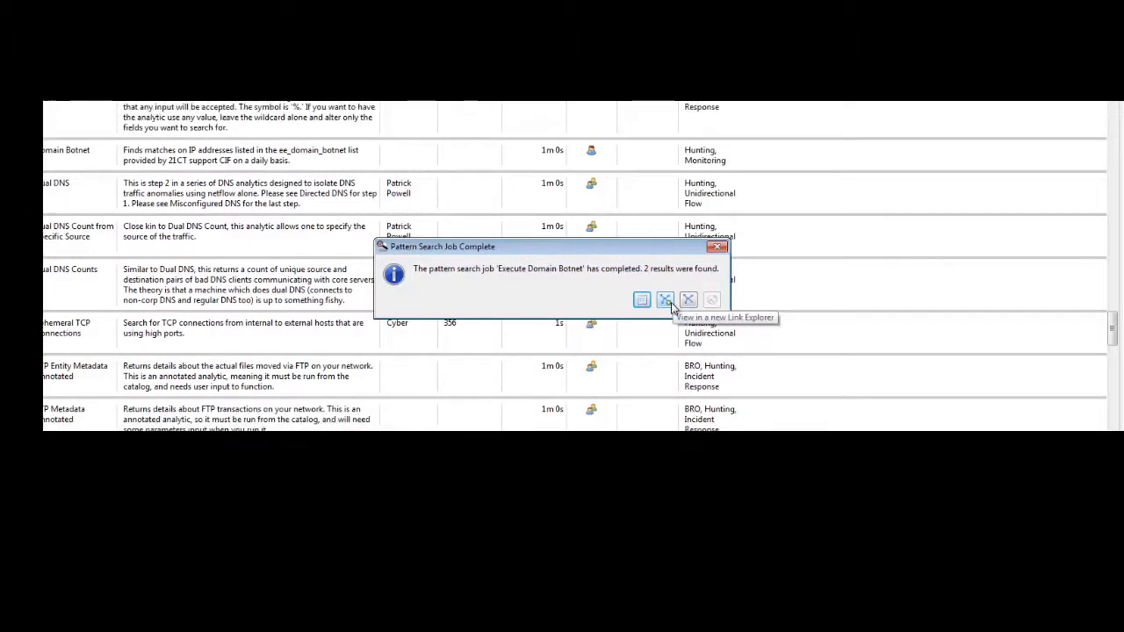
# Step: View the two Domain Botnet results in a new Link Explorer graph
pyautogui.click(665, 300)
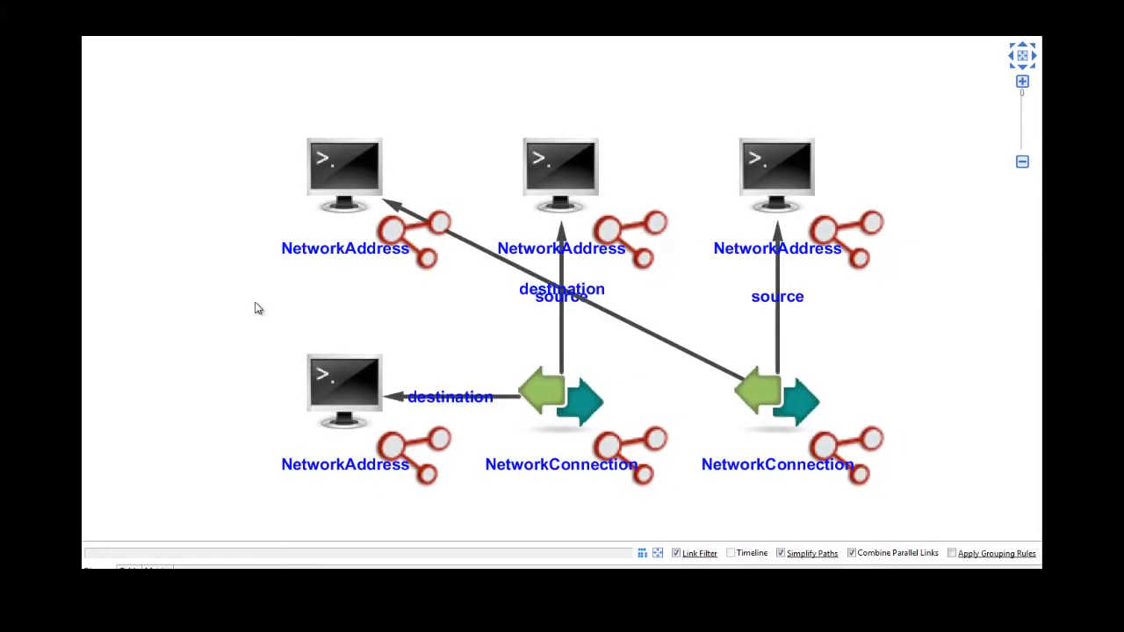
# Step: Retrieve pattern details to show hosts 10.0.10.45 and 10.0.10.209 linking to 31.204.154.16
pyautogui.rightClick(259, 308)
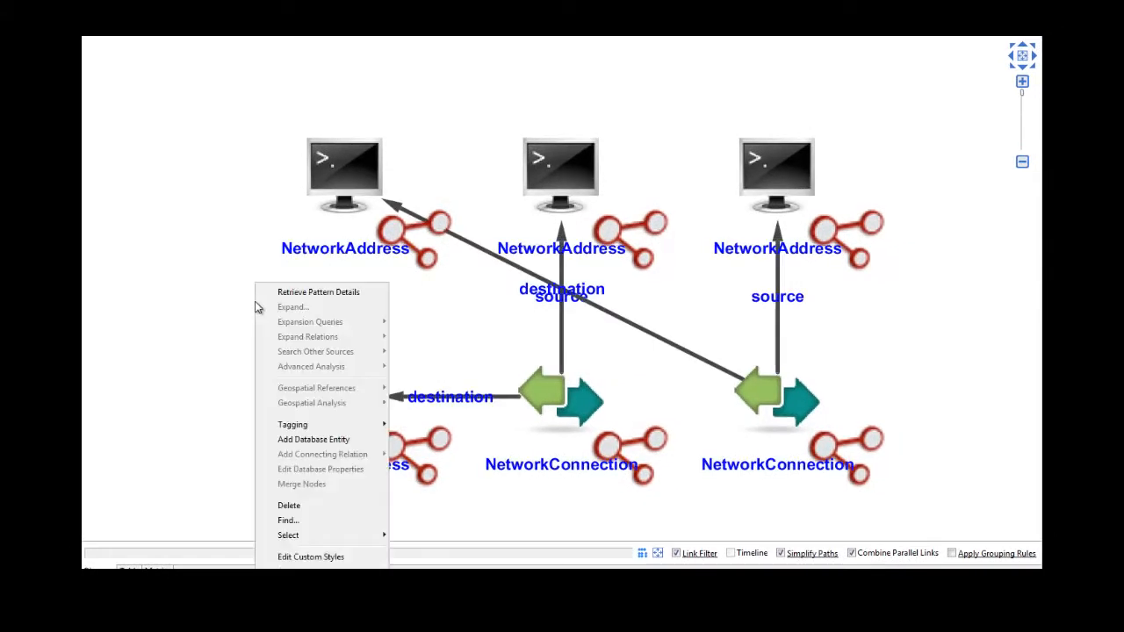
pyautogui.moveTo(296, 295)
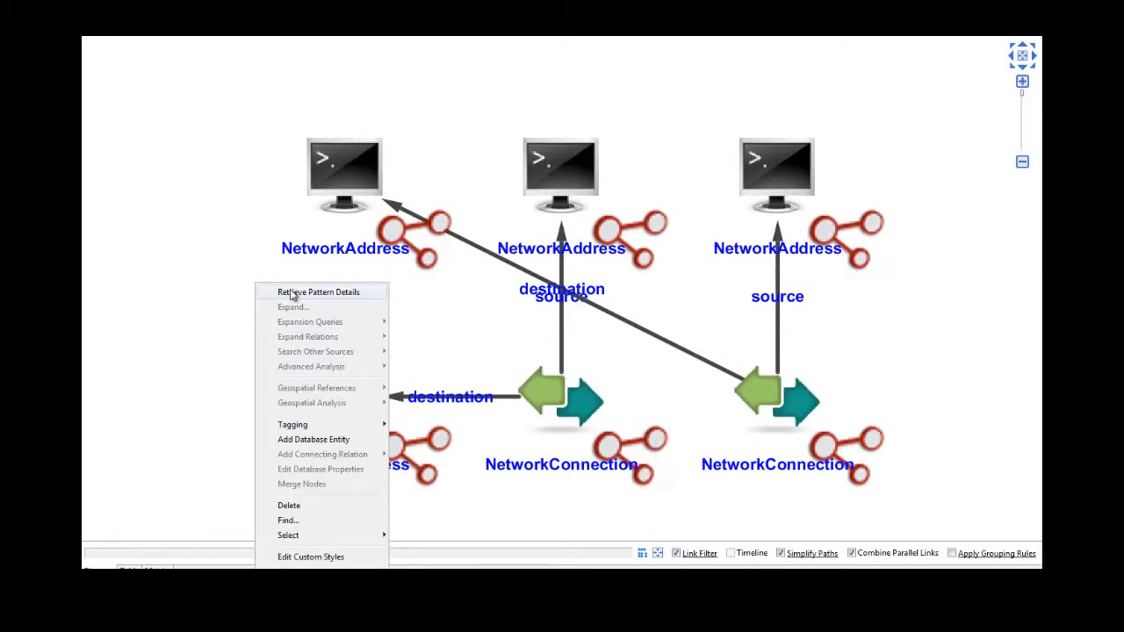
pyautogui.click(320, 292)
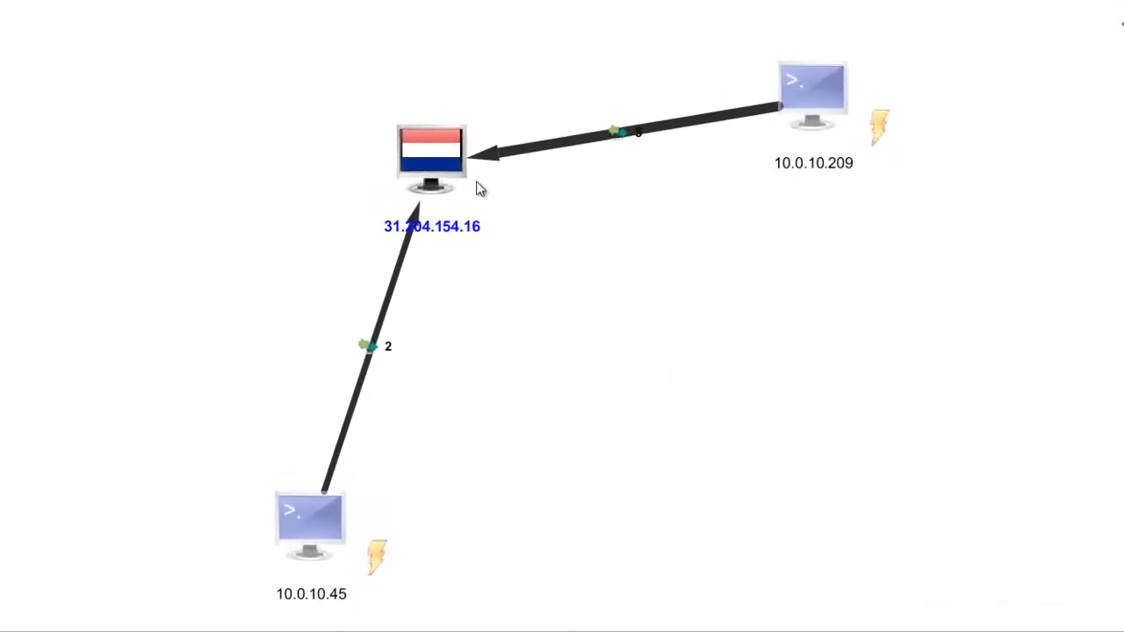
# Step: Look up 31.204.154.16 in Zscaler Zulu via Search Other Sources
pyautogui.rightClick(430, 158)
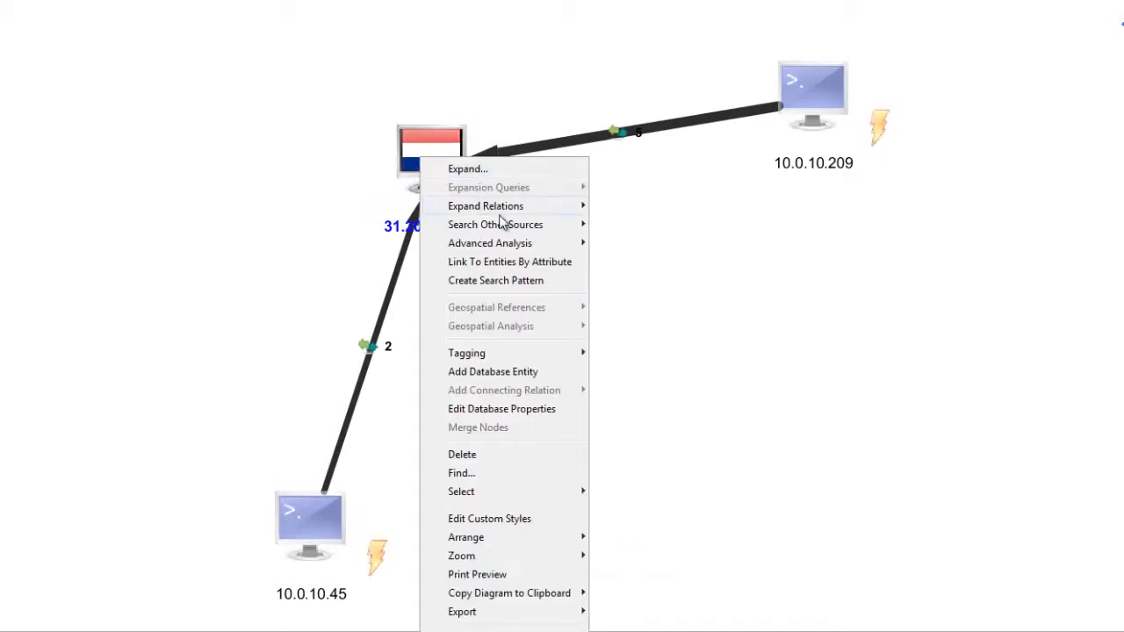
pyautogui.moveTo(496, 224)
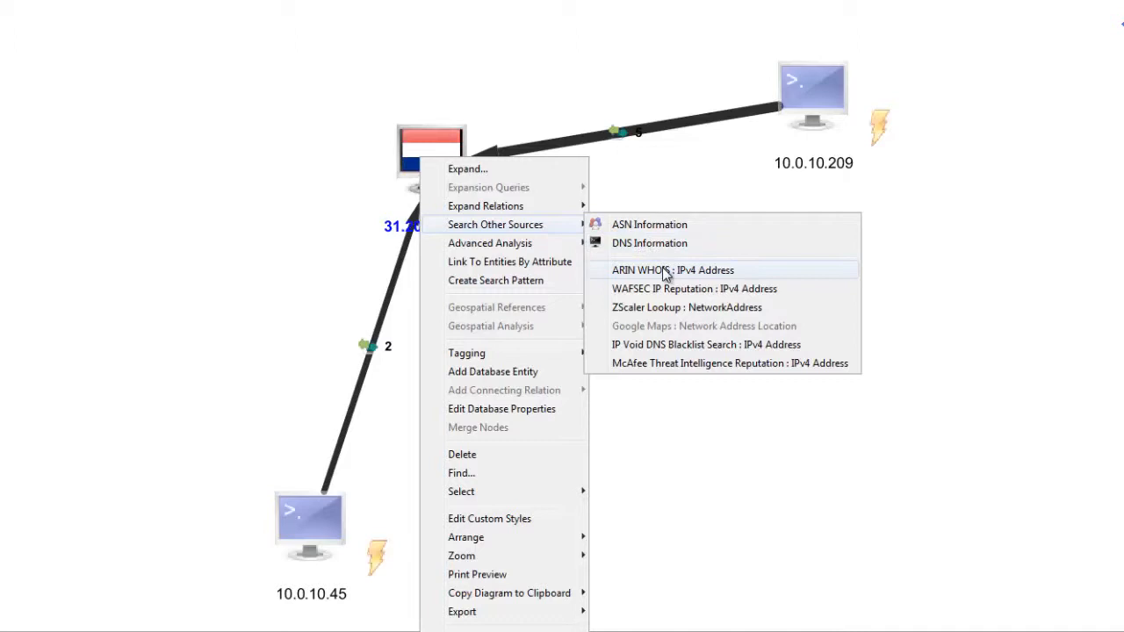
pyautogui.moveTo(683, 289)
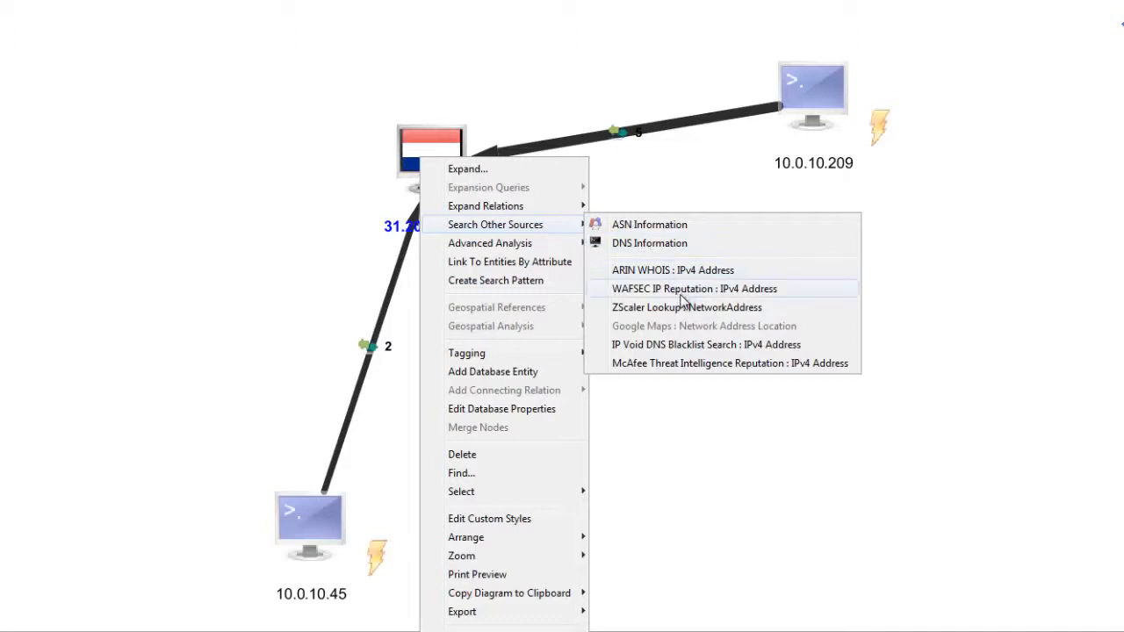
pyautogui.moveTo(704, 369)
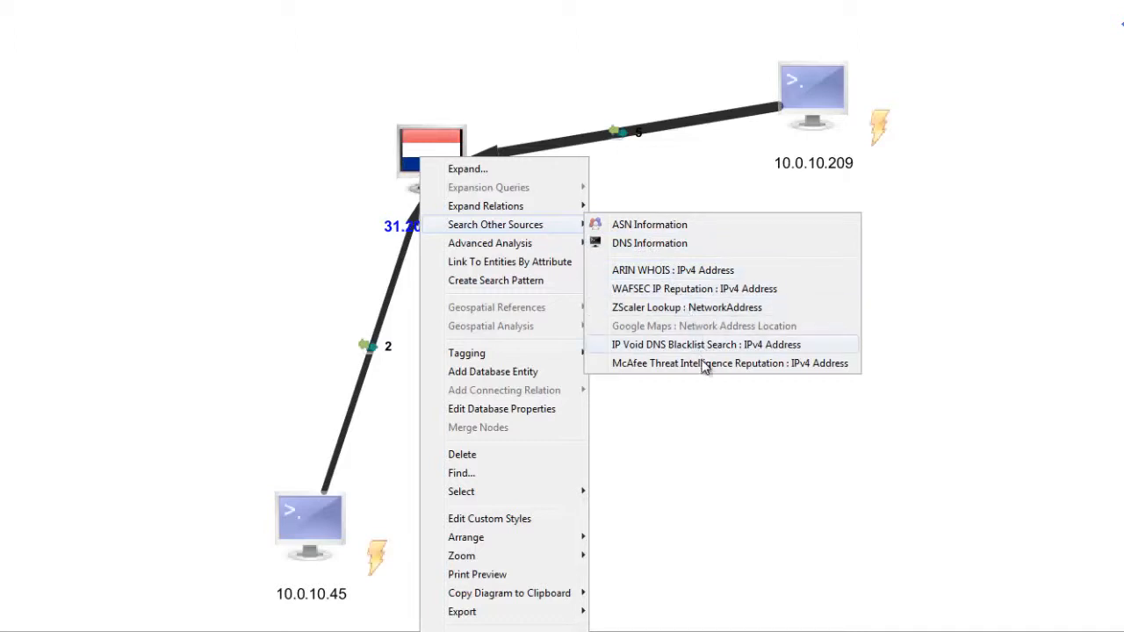
pyautogui.moveTo(706, 371)
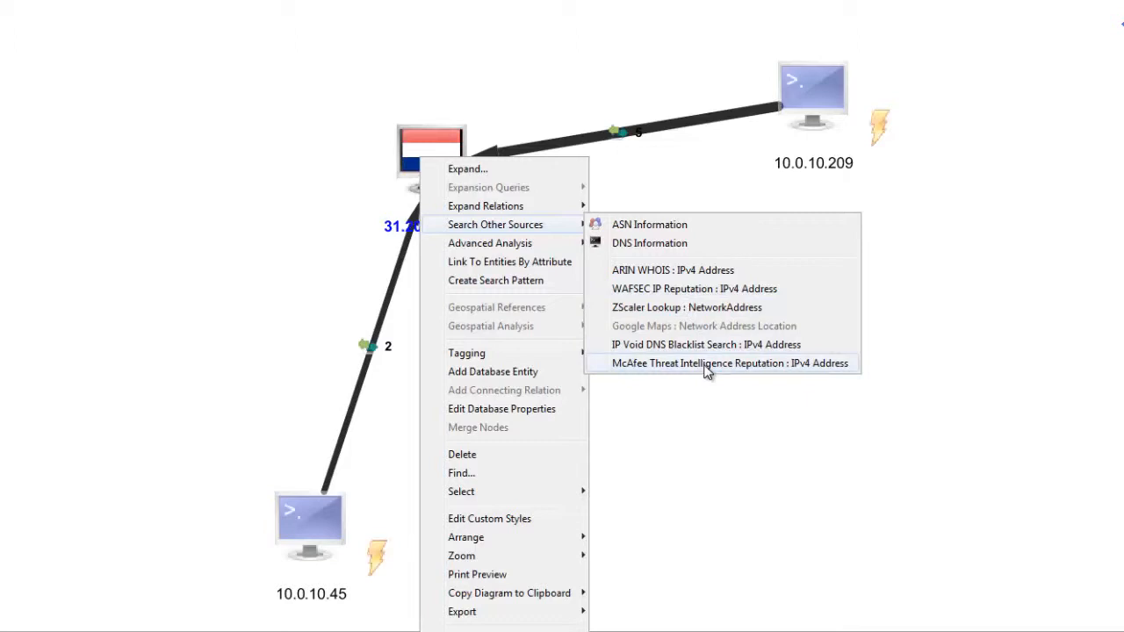
pyautogui.click(710, 363)
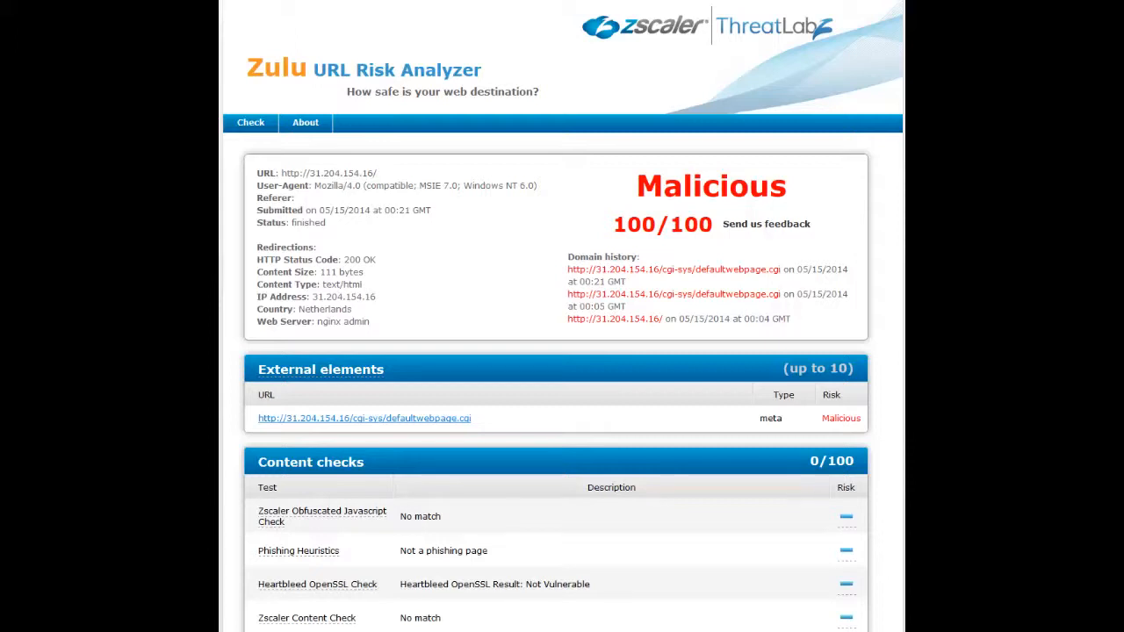
pyautogui.scroll(-3)
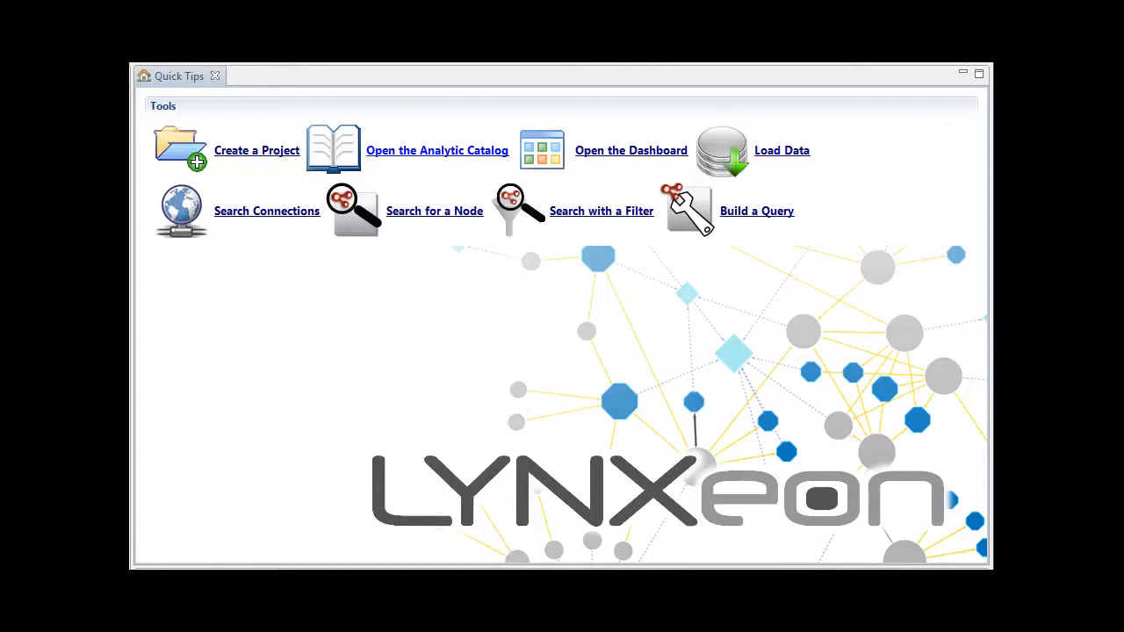
# Step: Switch back to Lynxeon Analyst Studio on the Quick Tips page
pyautogui.click(437, 151)
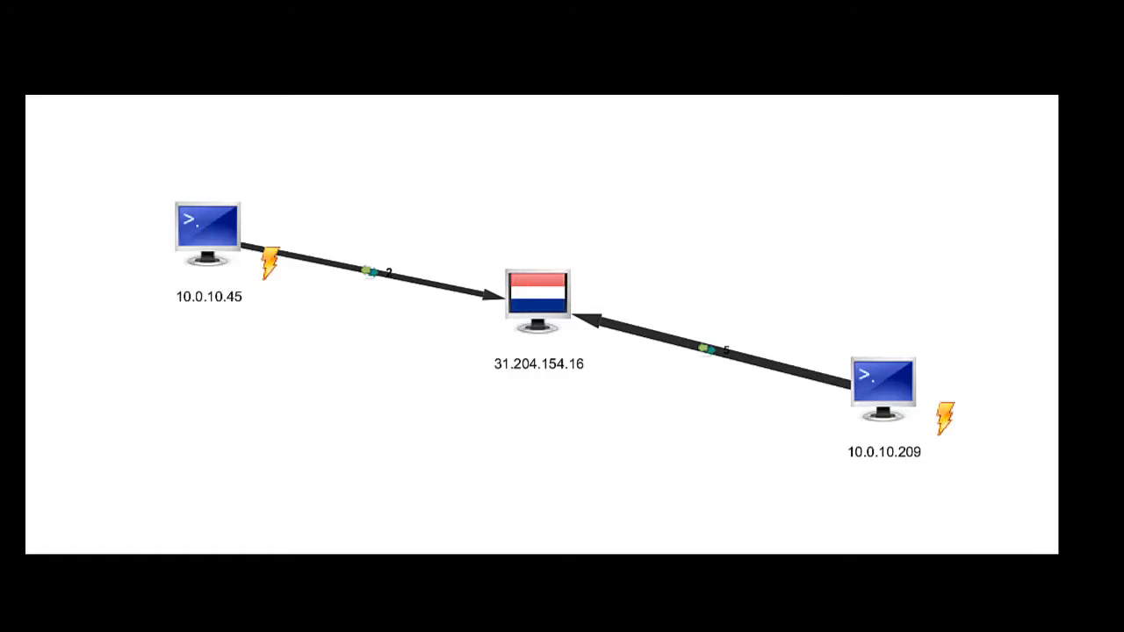
pyautogui.moveTo(510, 352)
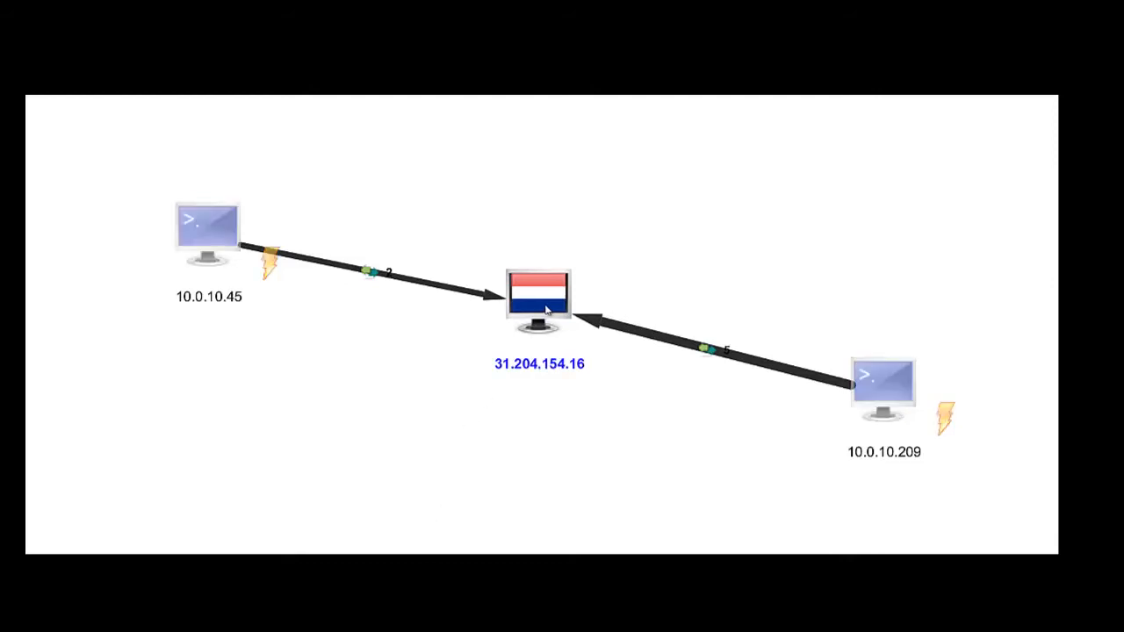
# Step: List ARIN WHOIS, WAFSEC, ZScaler, IP Void and McAfee lookups for 31.204.154.16
pyautogui.rightClick(536, 303)
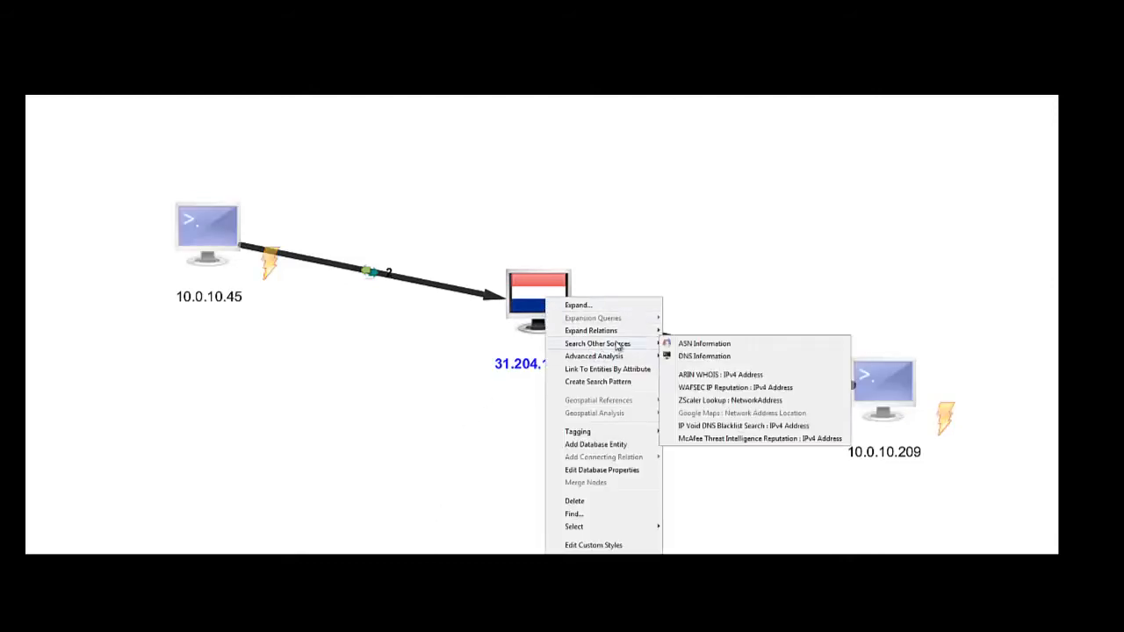
pyautogui.moveTo(722, 374)
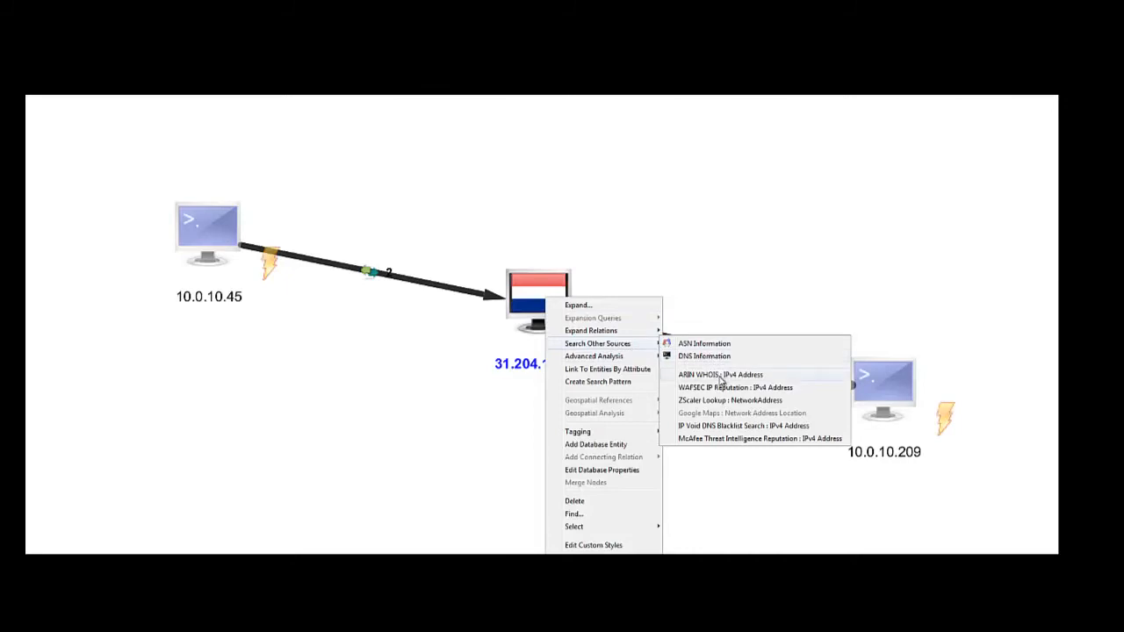
pyautogui.moveTo(723, 387)
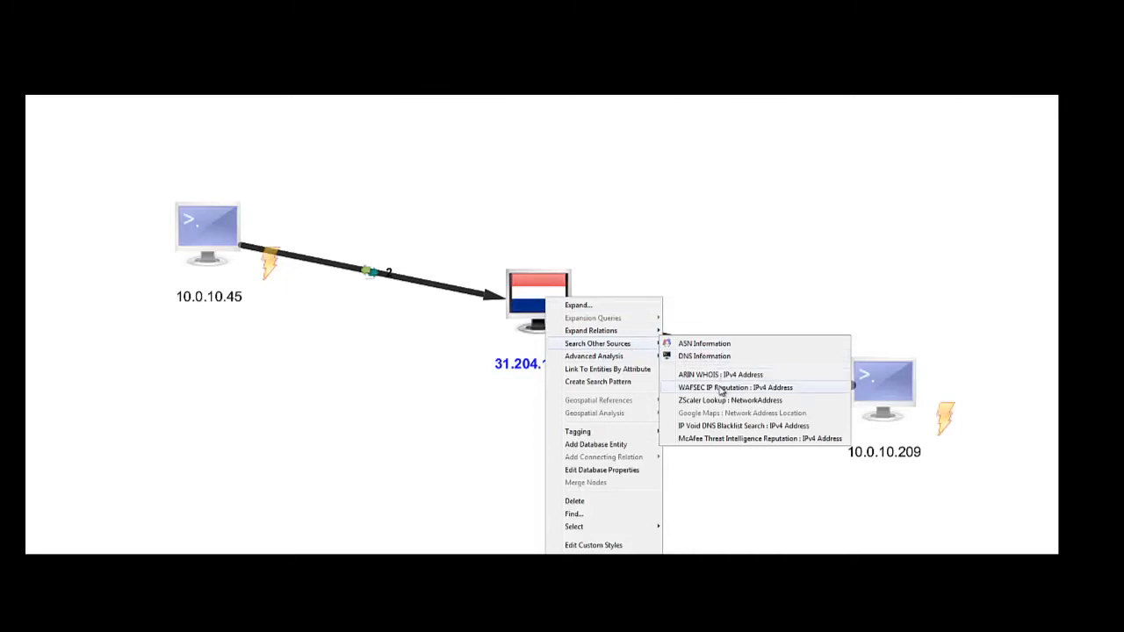
pyautogui.moveTo(723, 405)
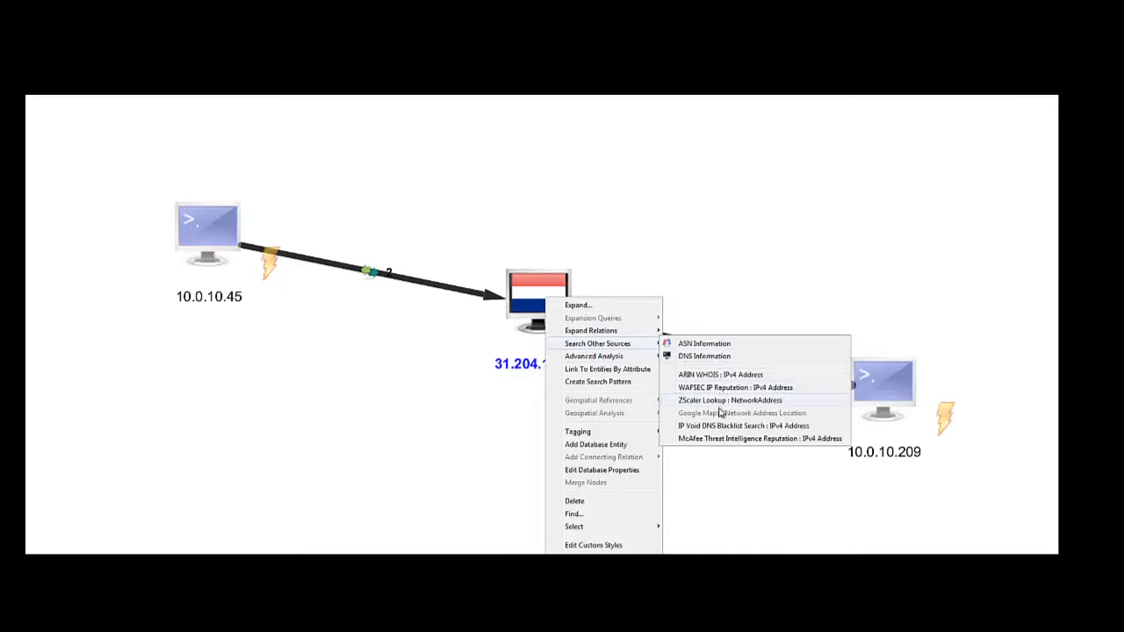